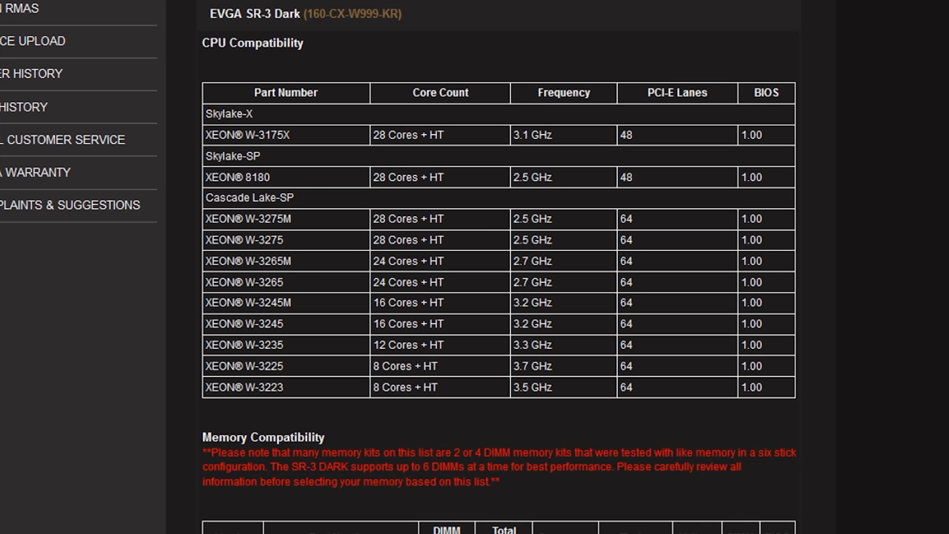
# Browse the HP Store listing of Intel Xeon business workstations and their prices.
pyautogui.scroll(-3)
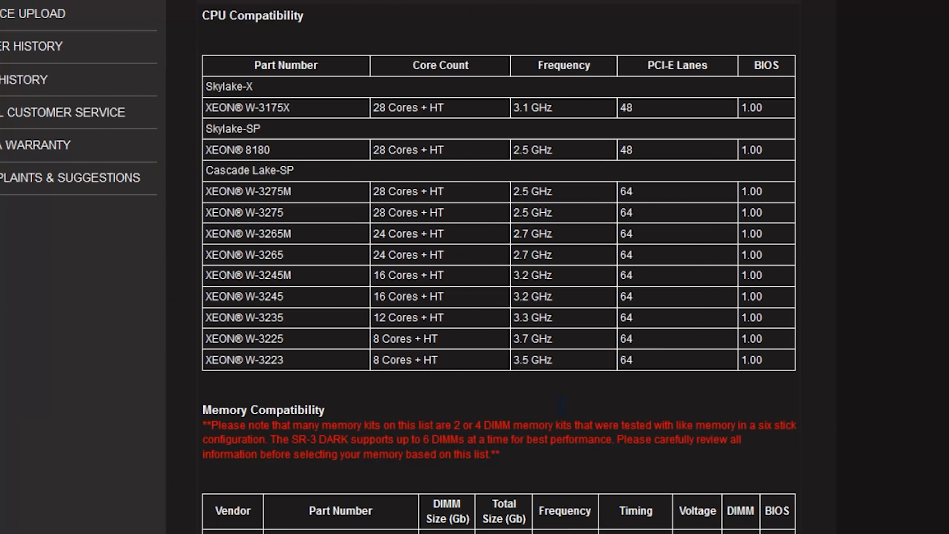
pyautogui.doubleClick(229, 86)
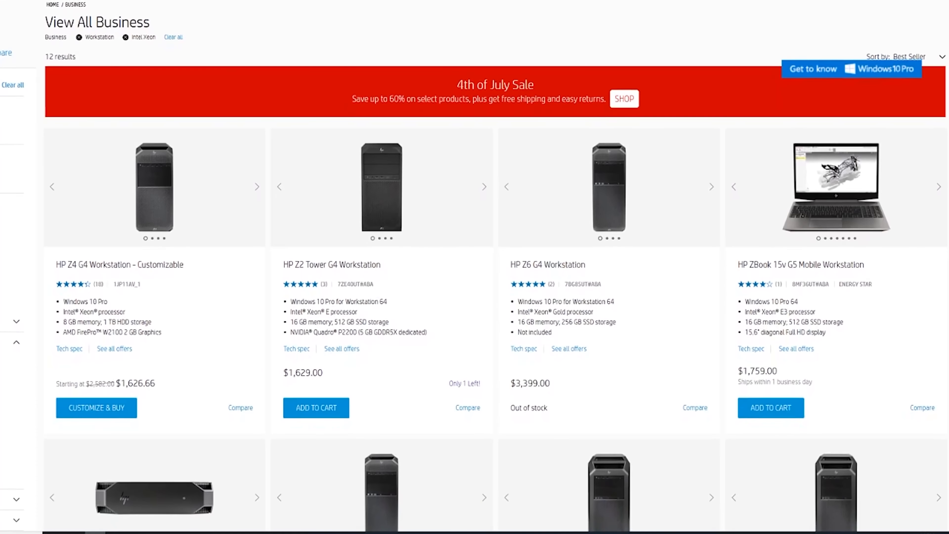
pyautogui.scroll(-3)
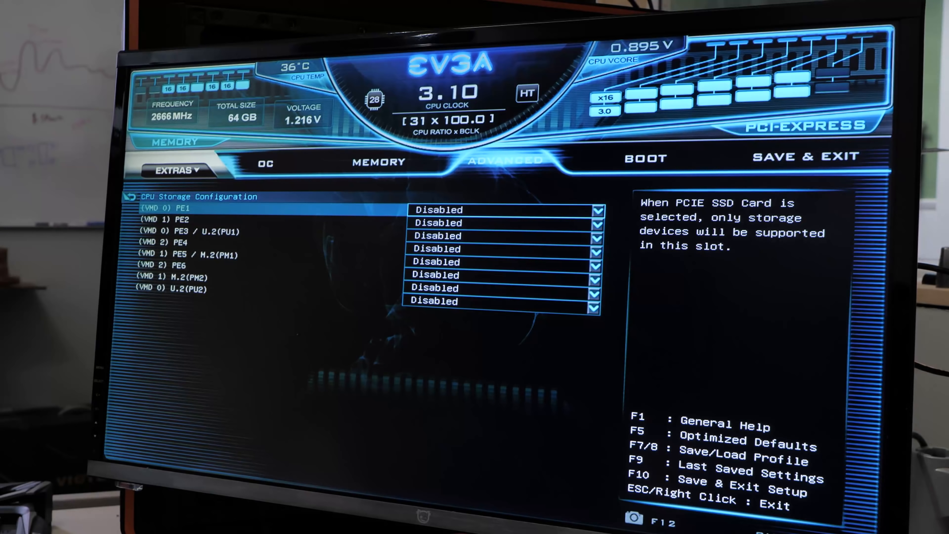
# Show the Disabled/PCIE SSD Card storage choices for the (VMD 0) U.2(PU2) slot.
pyautogui.click(499, 275)
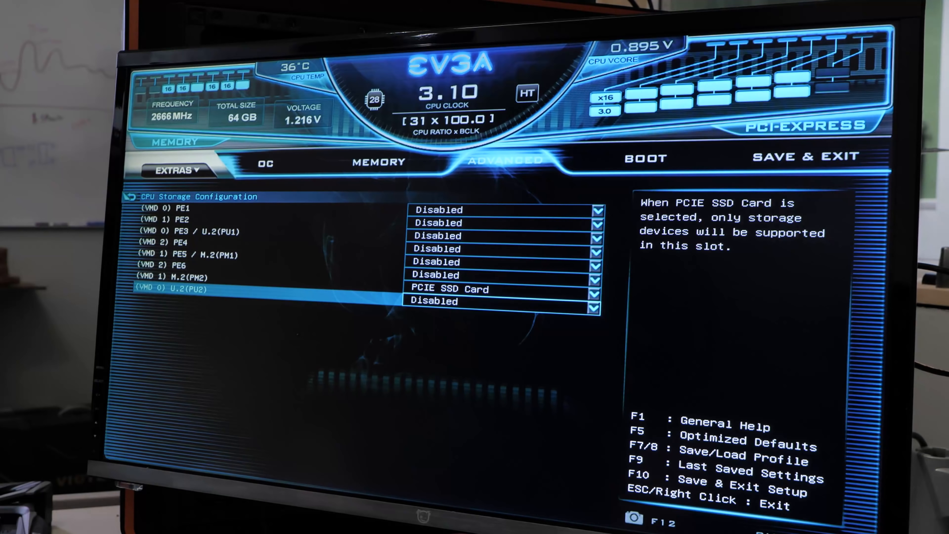
pyautogui.press('up')
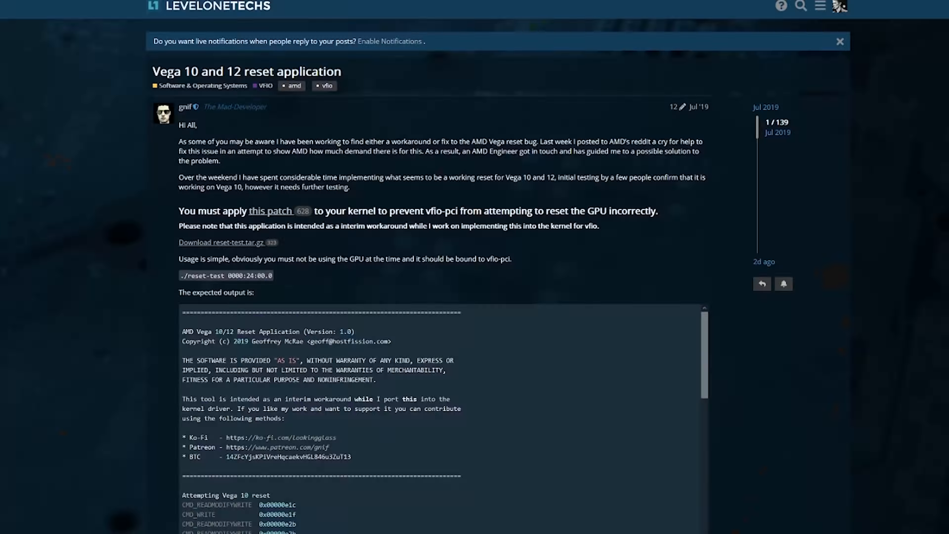
pyautogui.scroll(-3)
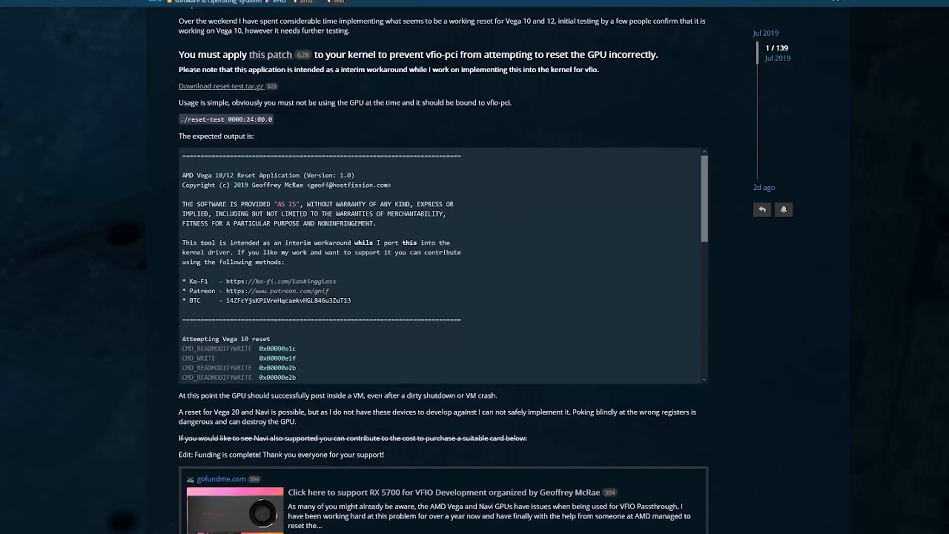
pyautogui.scroll(-3)
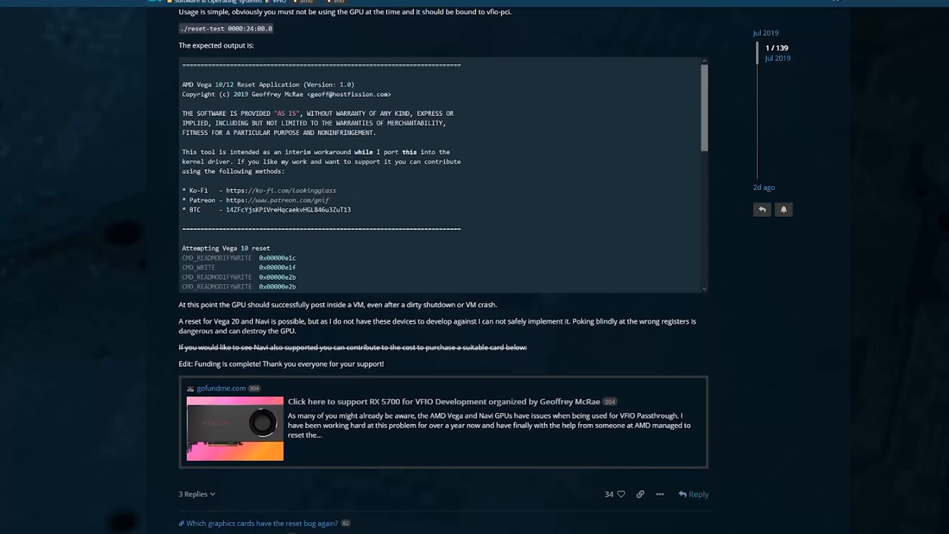
pyautogui.scroll(-3)
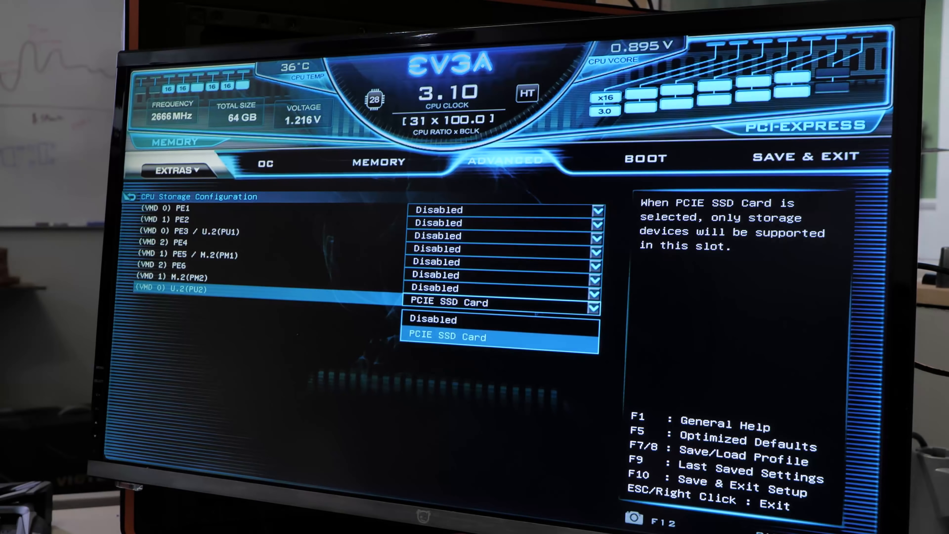
# Choose PCIE SSD Card as the storage mode for the (VMD 0) U.2(PU2) slot.
pyautogui.click(445, 337)
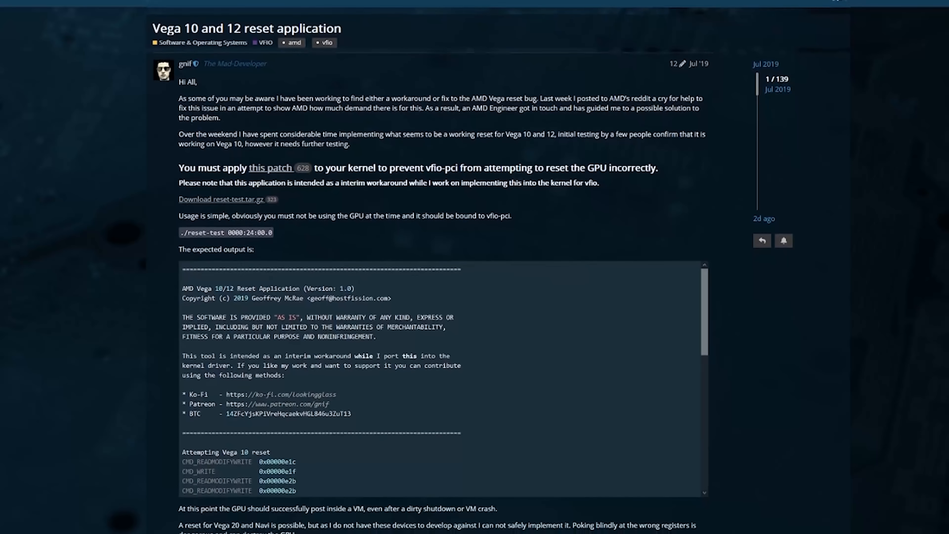
pyautogui.scroll(-3)
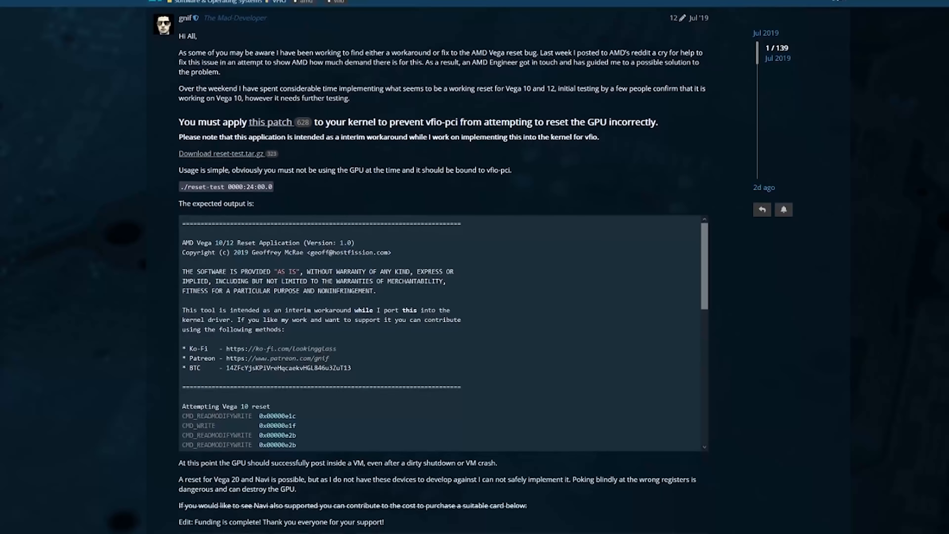
pyautogui.scroll(-3)
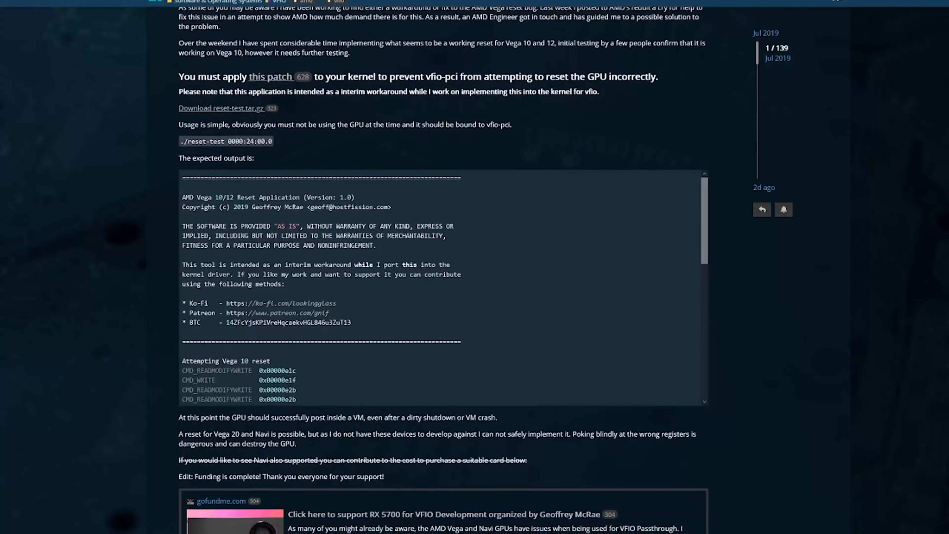
pyautogui.scroll(-3)
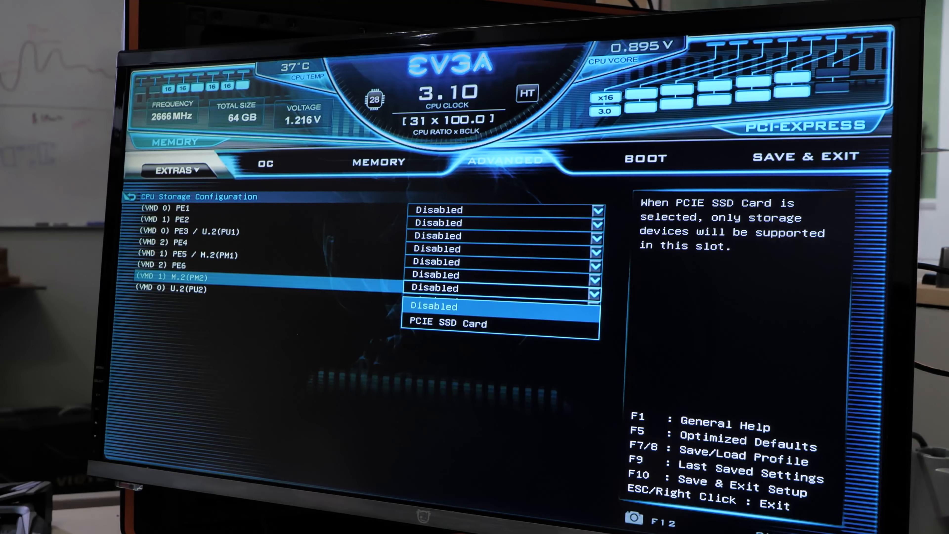
# Change the (VMD 0) U.2(PU2) slot from Disabled to PCIE SSD Card.
pyautogui.press('Down')
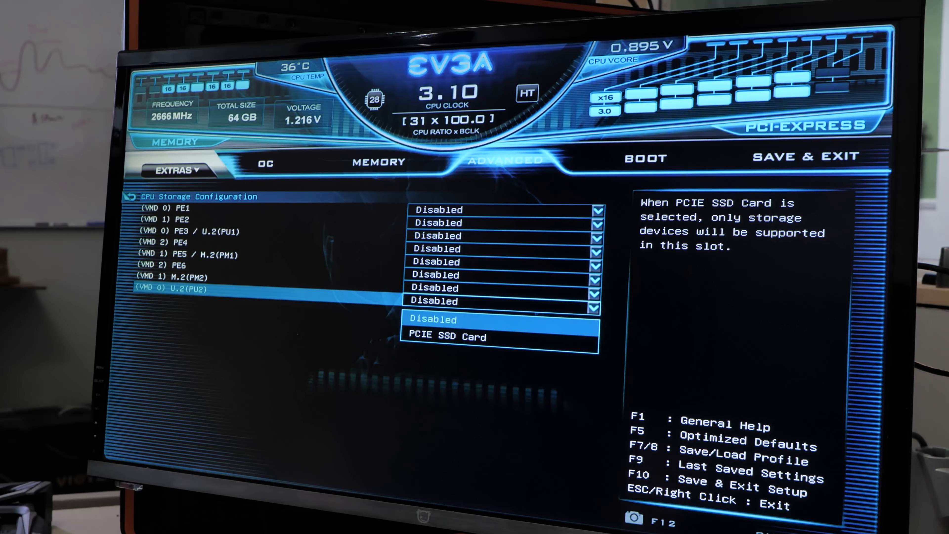
pyautogui.click(446, 336)
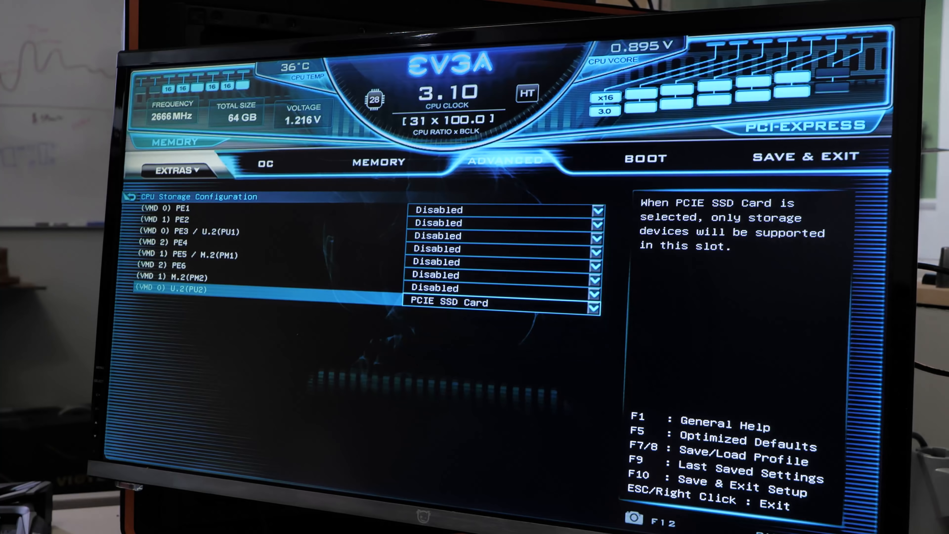